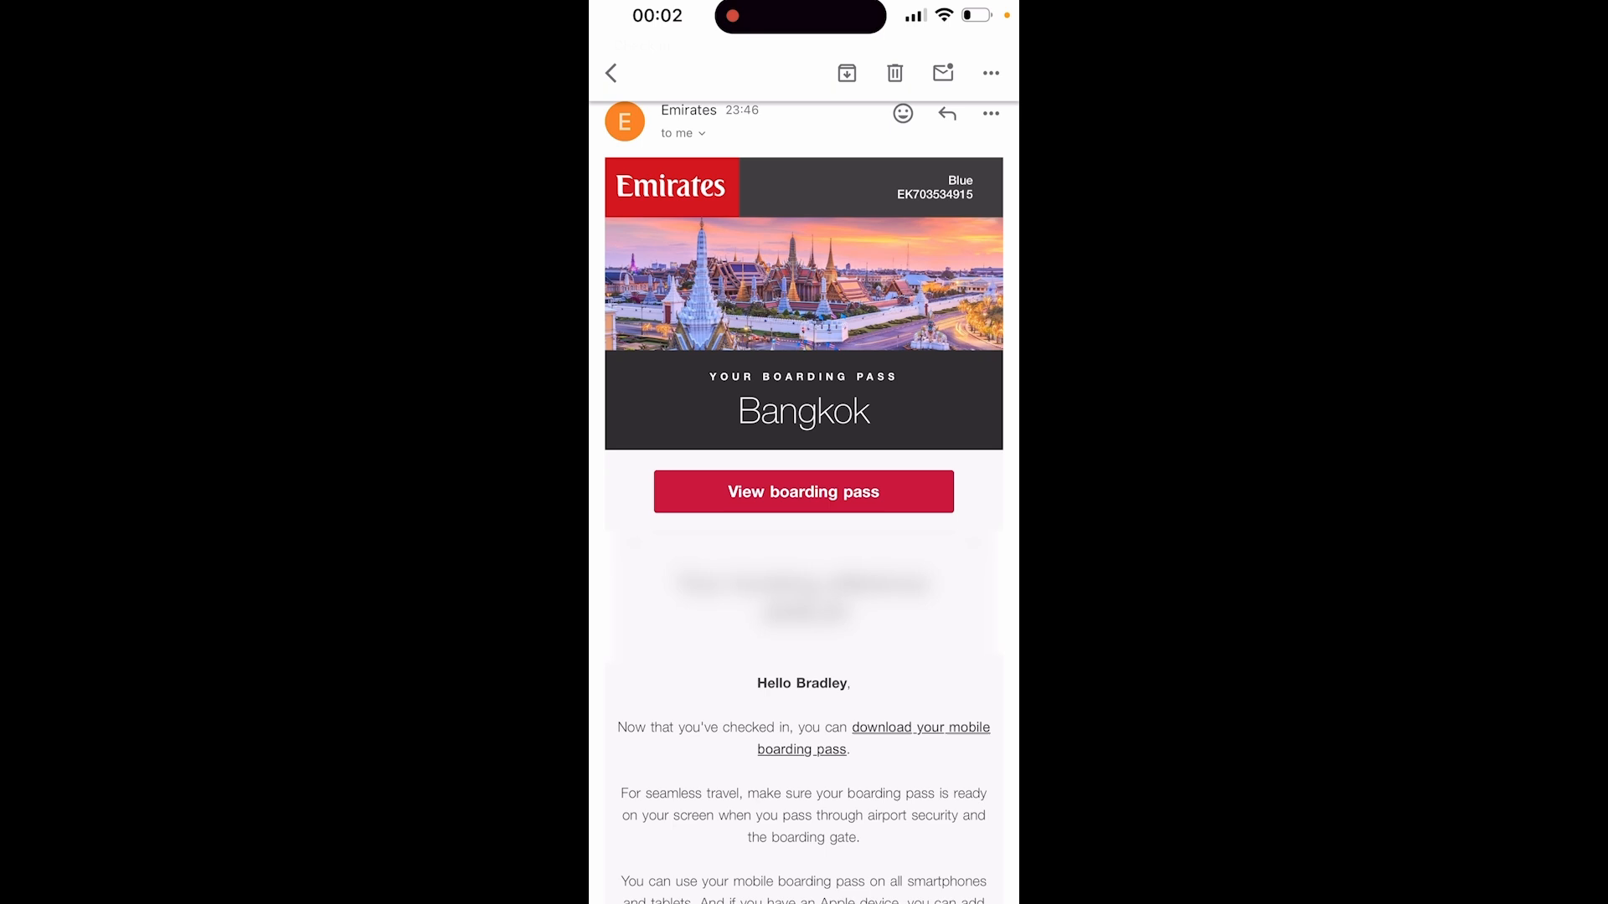
Tap 'View boarding pass' in the Emirates email to bring up the Chrome/Safari app picker.
click(803, 492)
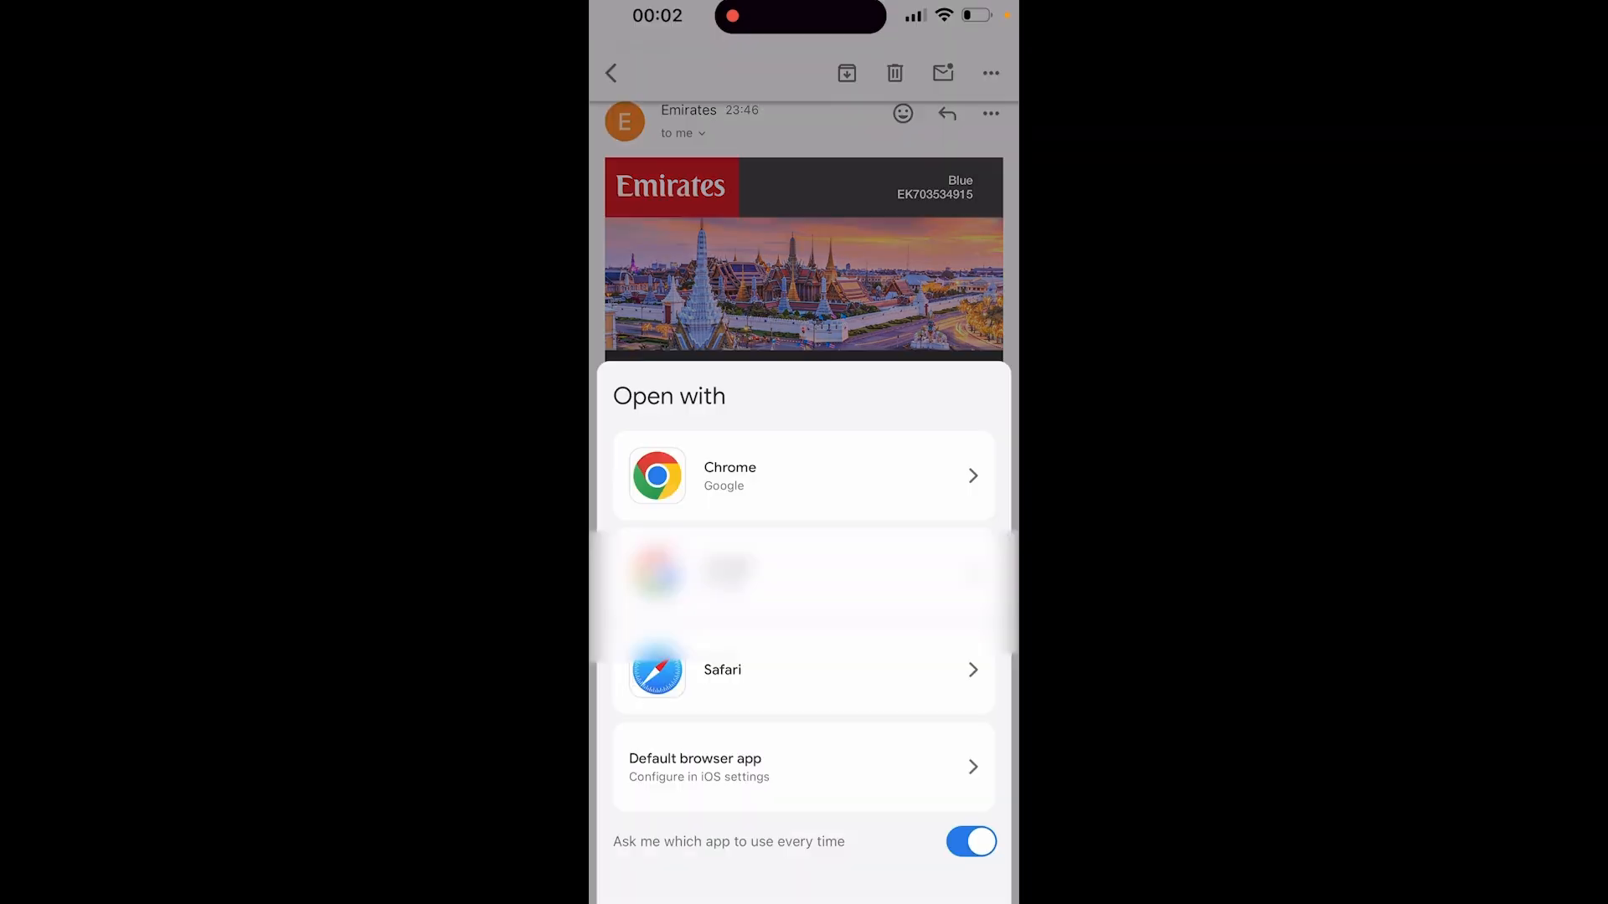